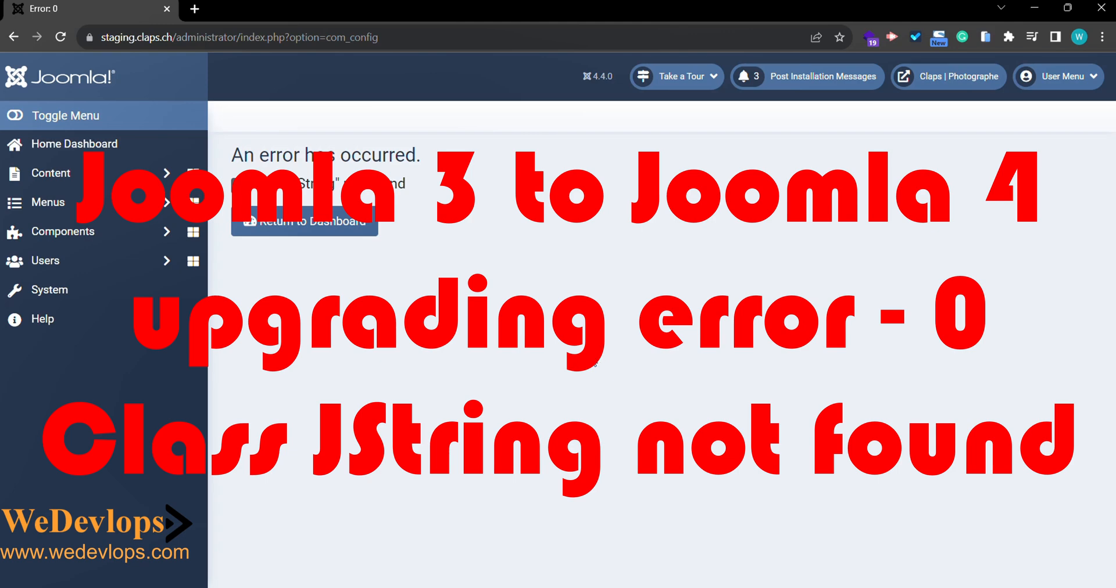
pyautogui.moveTo(408, 230)
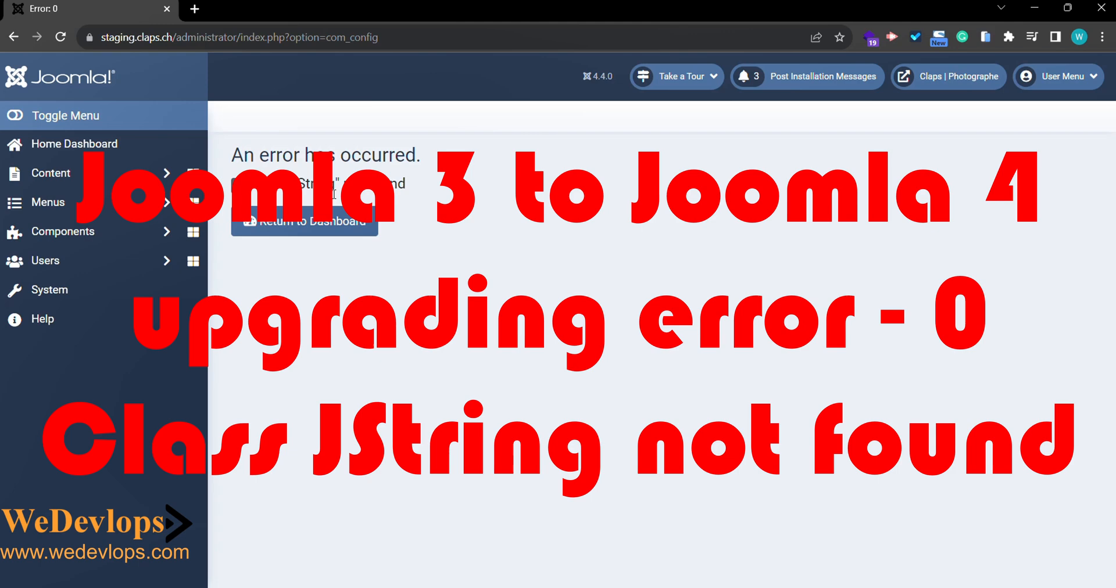
pyautogui.moveTo(335, 197)
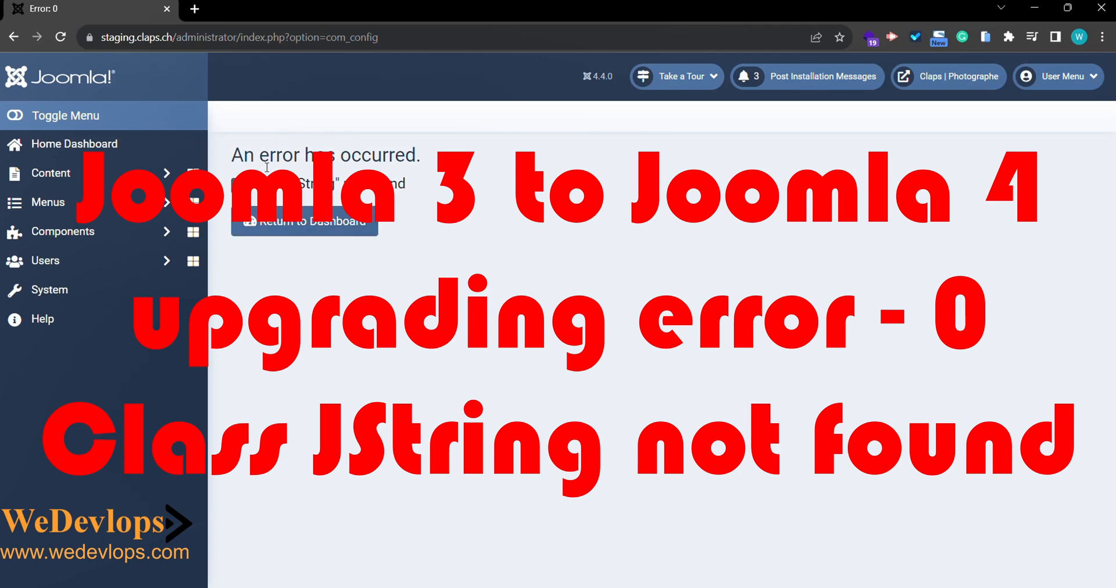
# - Return from the 'Class JString not found' error page to the admin Home Dashboard
pyautogui.click(74, 144)
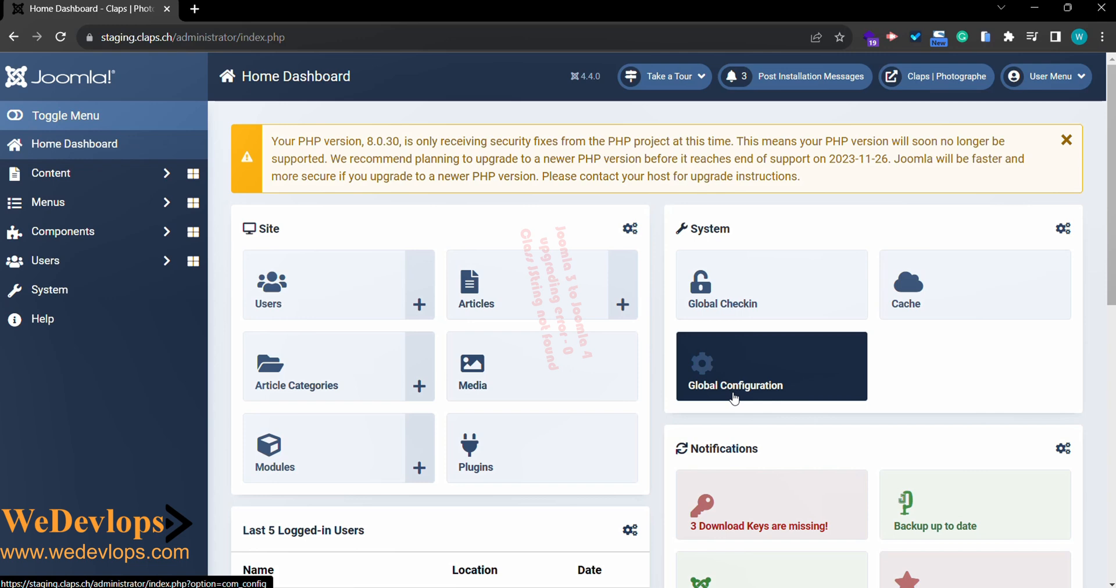
# - Reopen Global Configuration from the dashboard, reproducing the 'Class JString not found' error
pyautogui.click(734, 385)
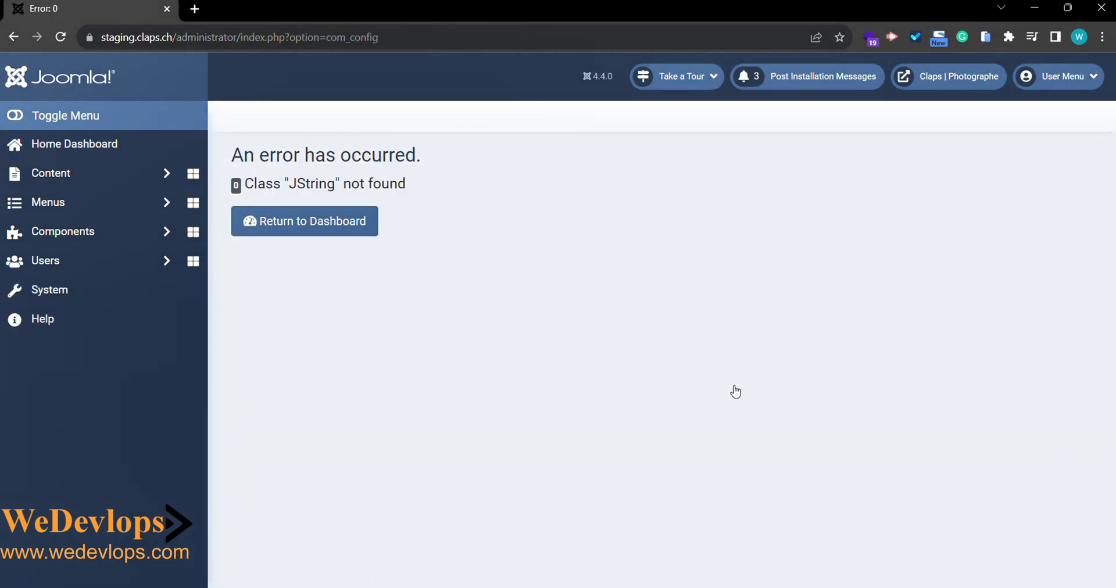
pyautogui.moveTo(409, 241)
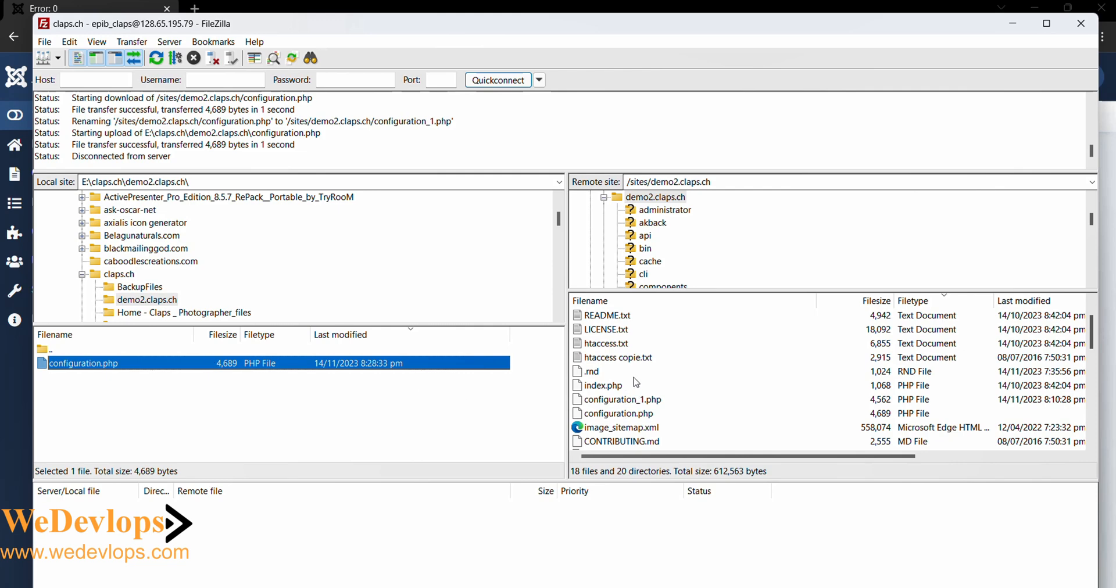
pyautogui.moveTo(633, 408)
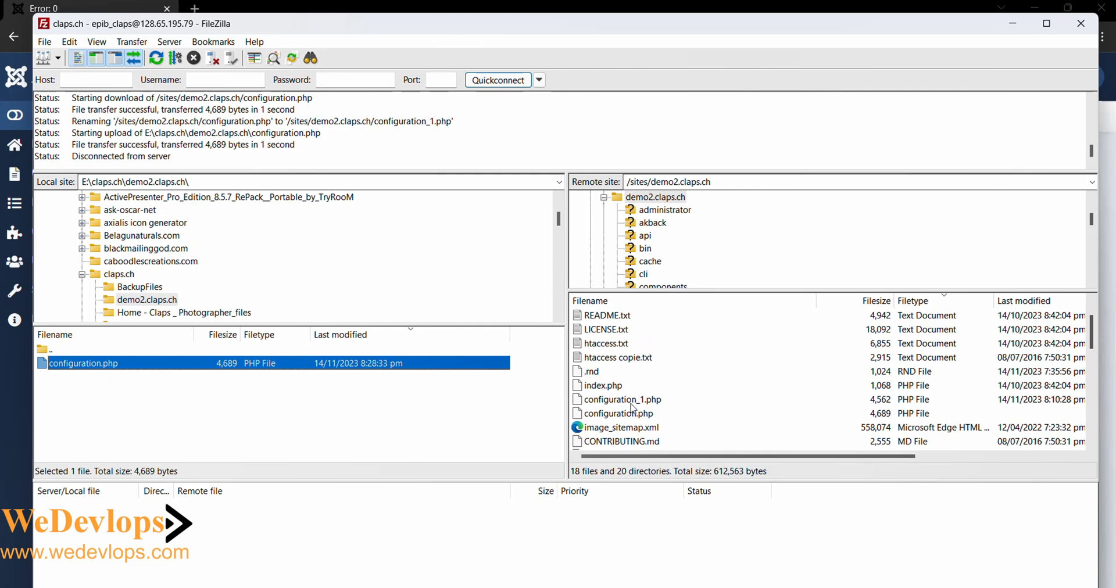
pyautogui.moveTo(255, 376)
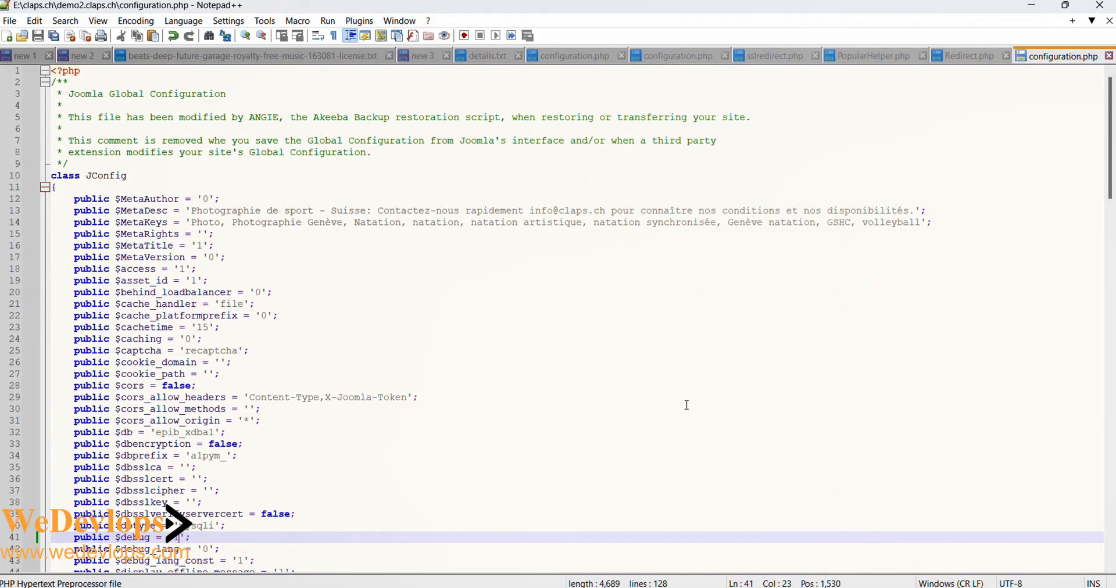
pyautogui.moveTo(542, 358)
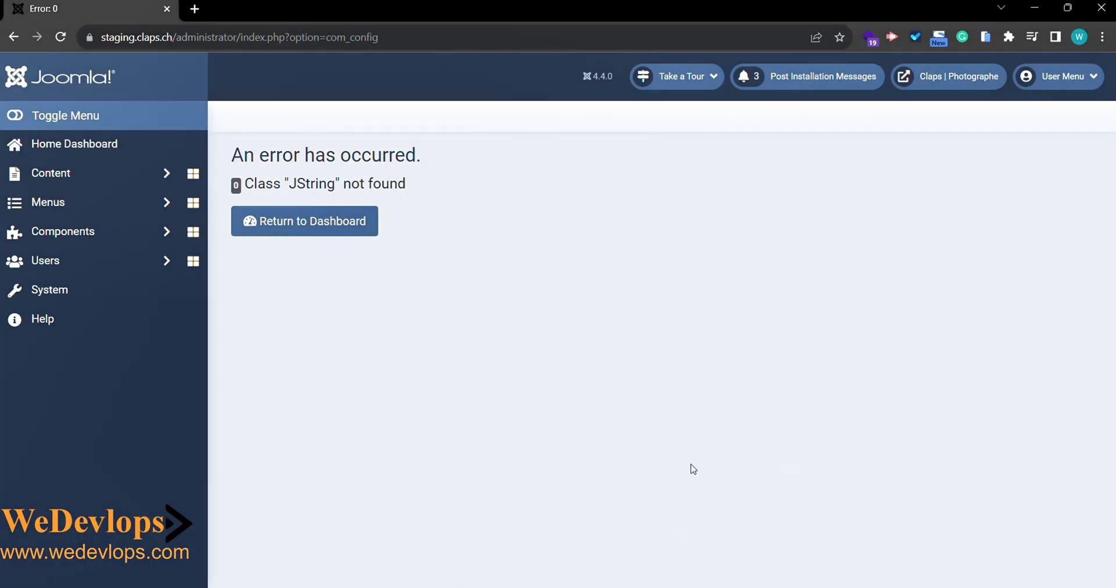
pyautogui.moveTo(682, 439)
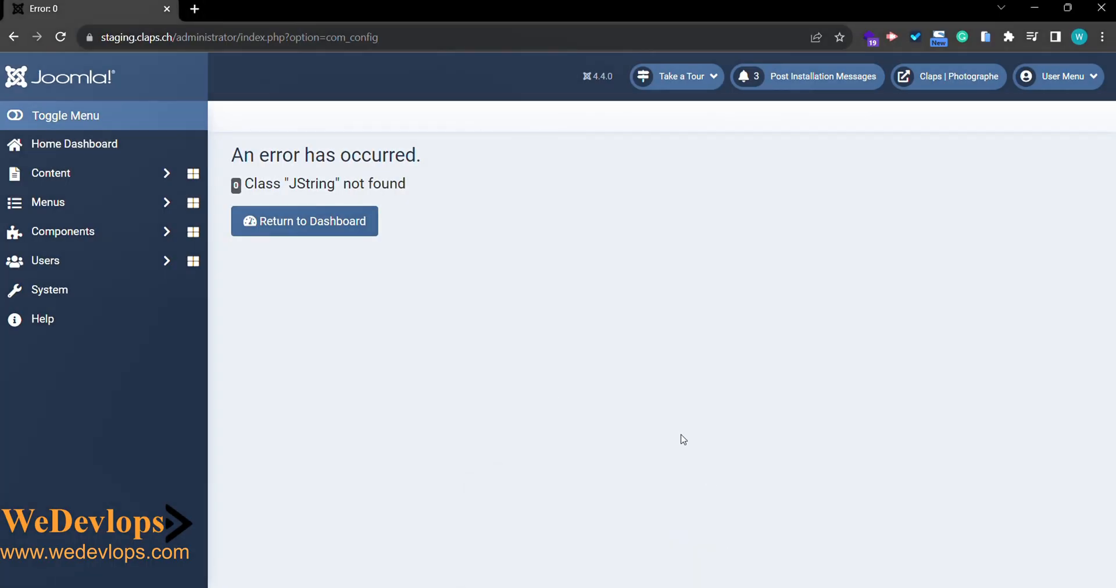
pyautogui.moveTo(423, 311)
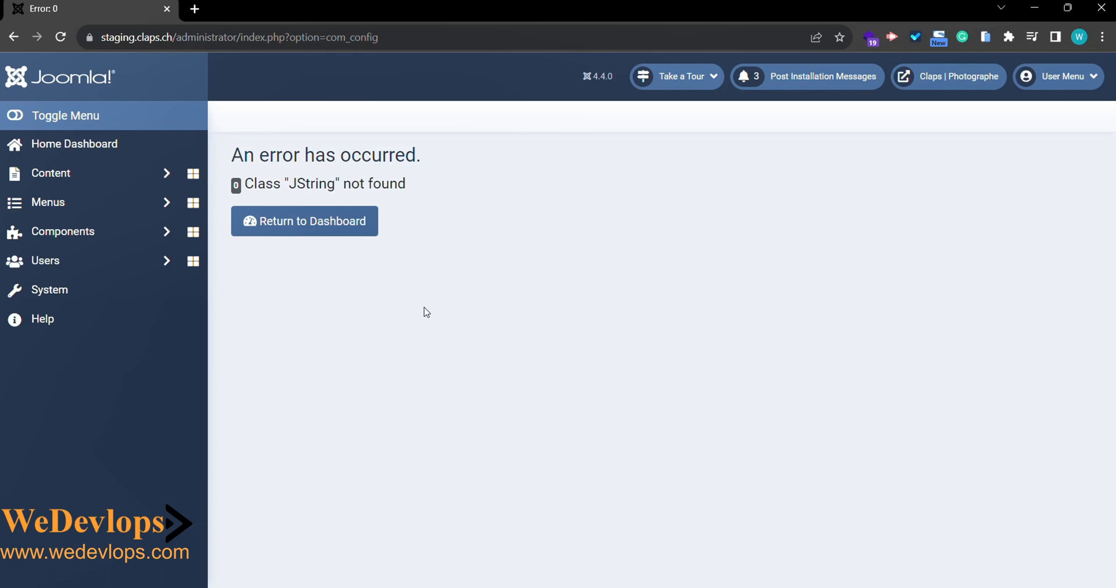
pyautogui.moveTo(429, 314)
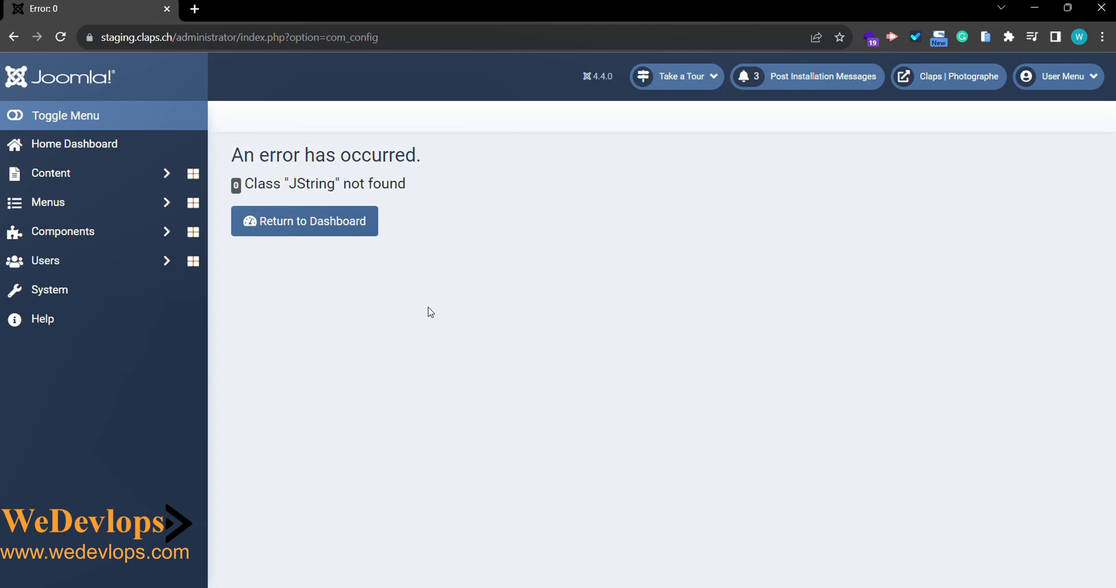
pyautogui.moveTo(468, 328)
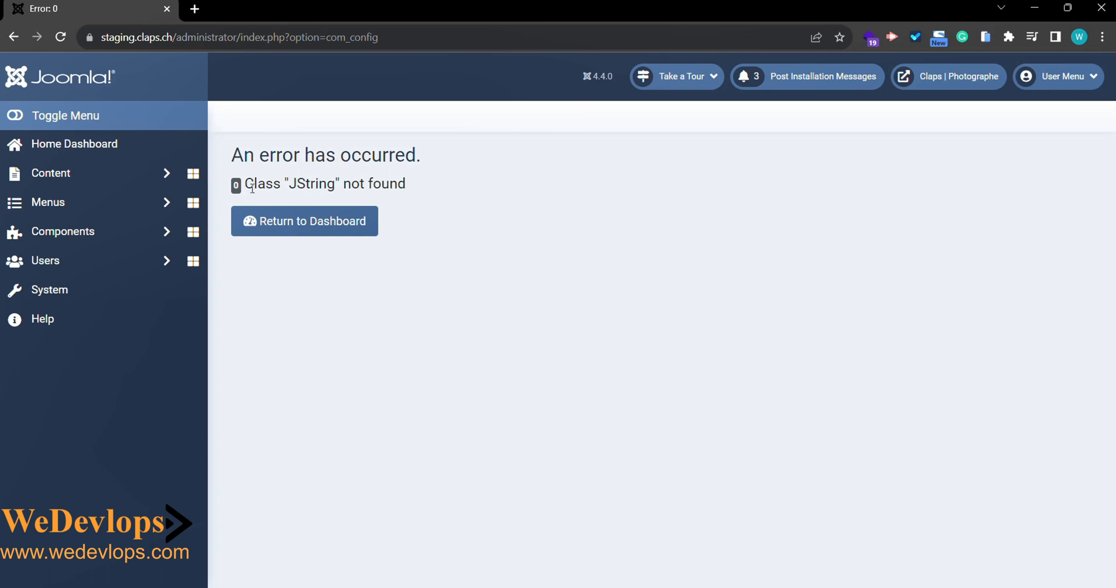
pyautogui.moveTo(50, 289)
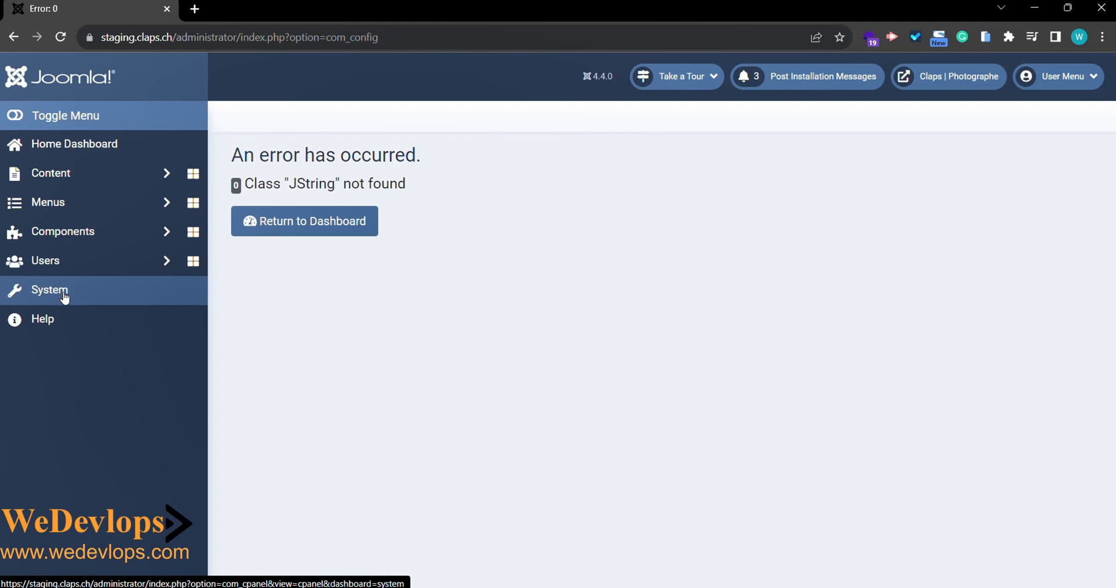
# - List installed site languages via System > Manage > Languages and select French (FR) 3.7.5.1
pyautogui.click(49, 289)
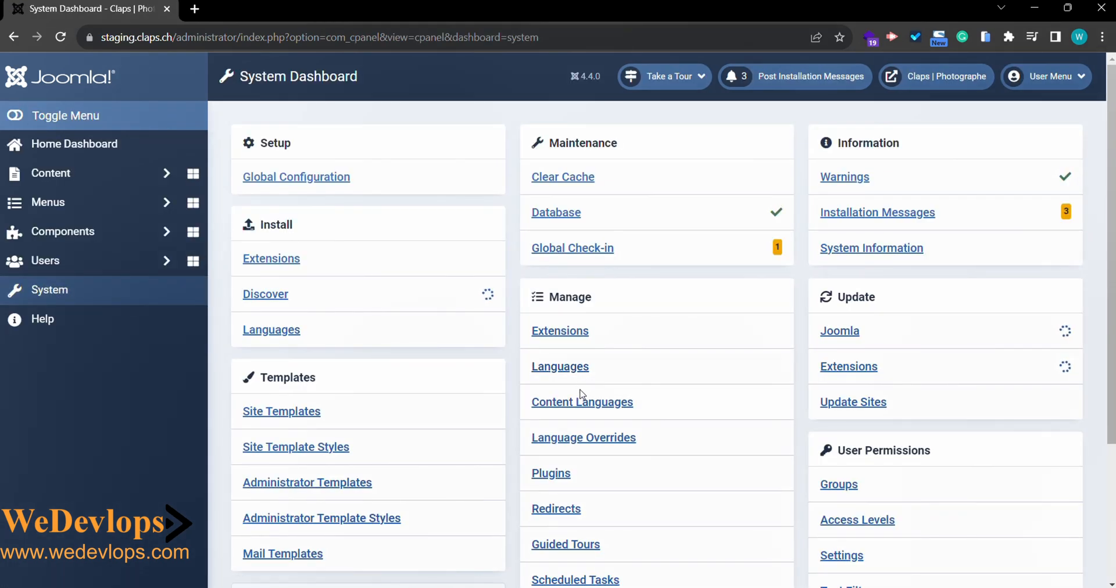
pyautogui.click(559, 366)
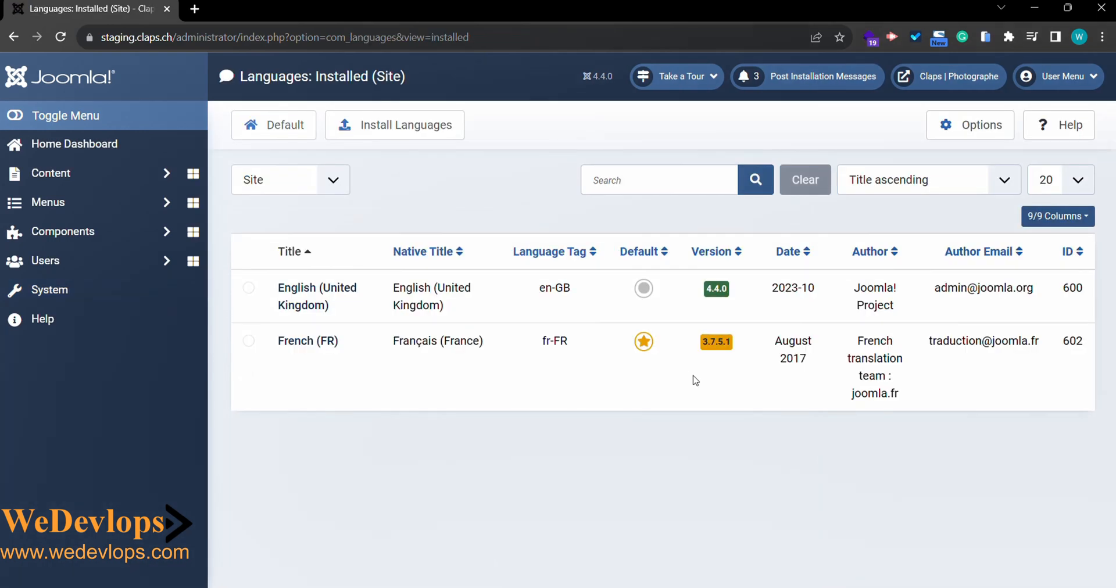
pyautogui.moveTo(687, 384)
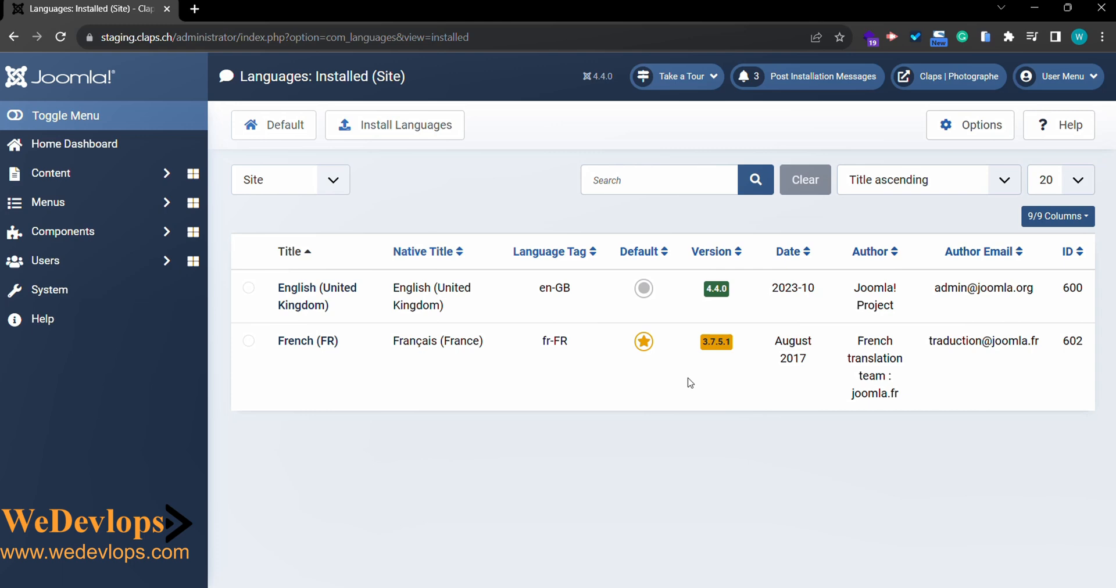
pyautogui.moveTo(760, 379)
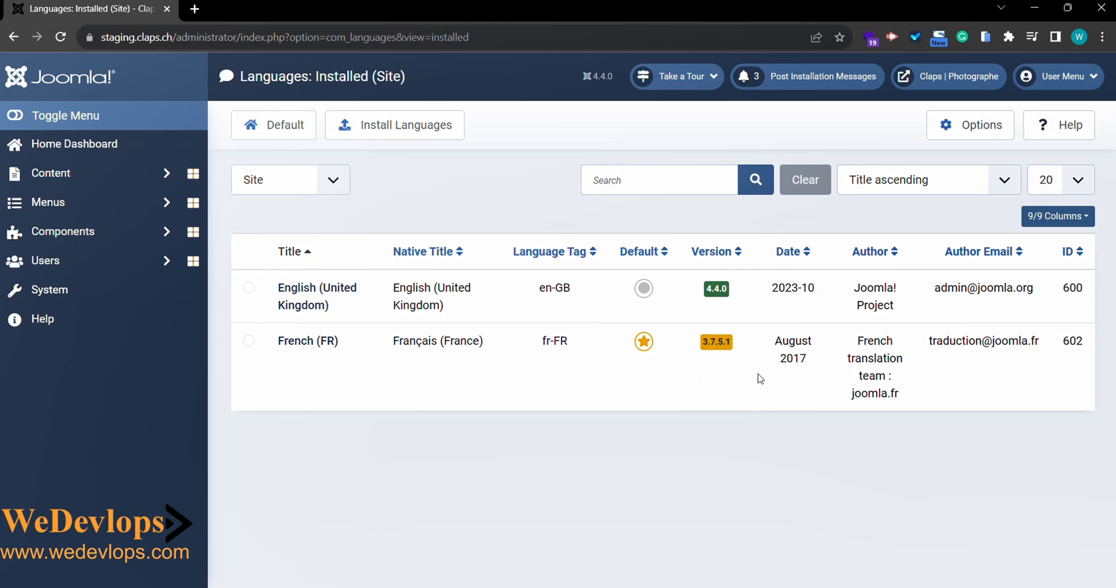
pyautogui.moveTo(646, 361)
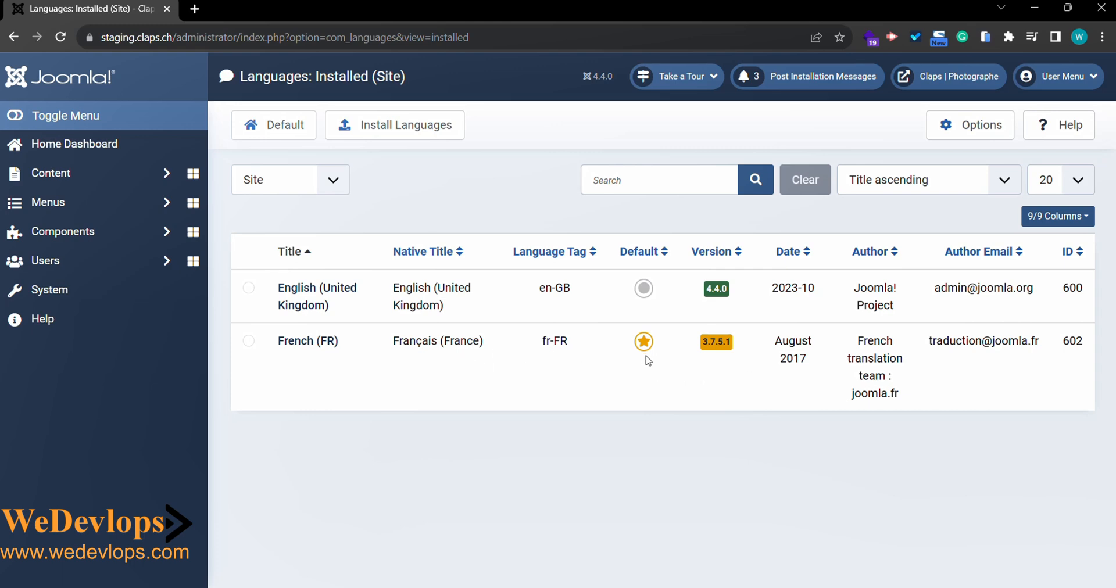
pyautogui.moveTo(645, 365)
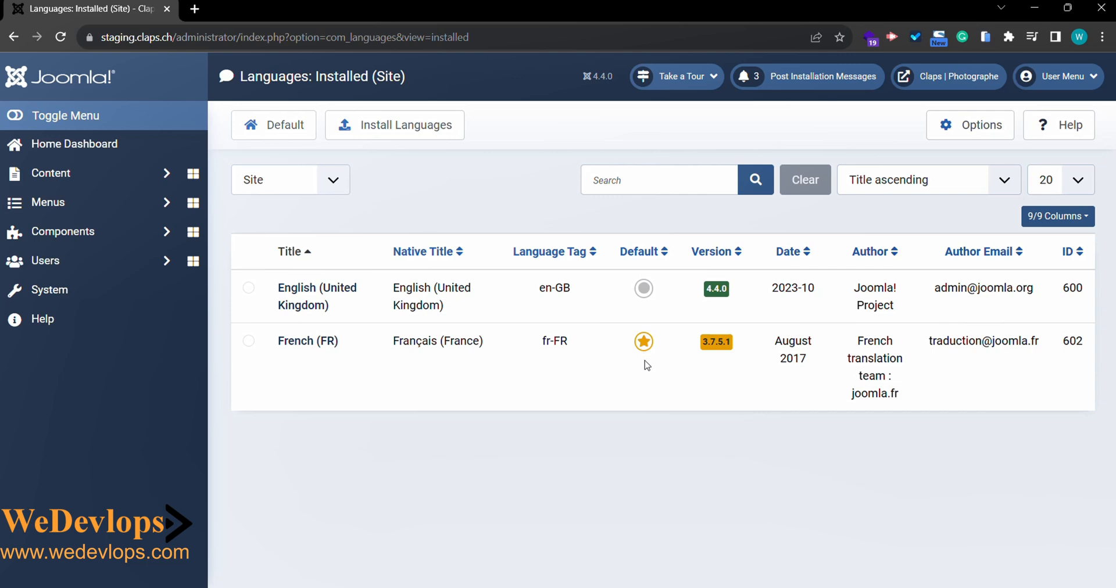
pyautogui.click(248, 341)
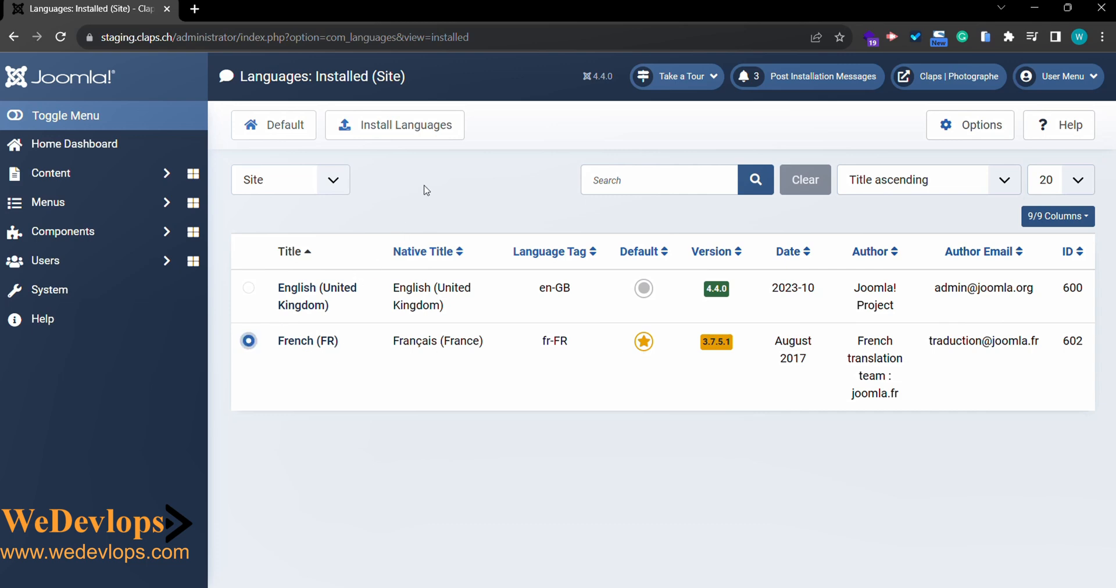
# - Reinstall the French (fr-FR) 4.4.0.1 language pack from the installable languages list
pyautogui.click(395, 124)
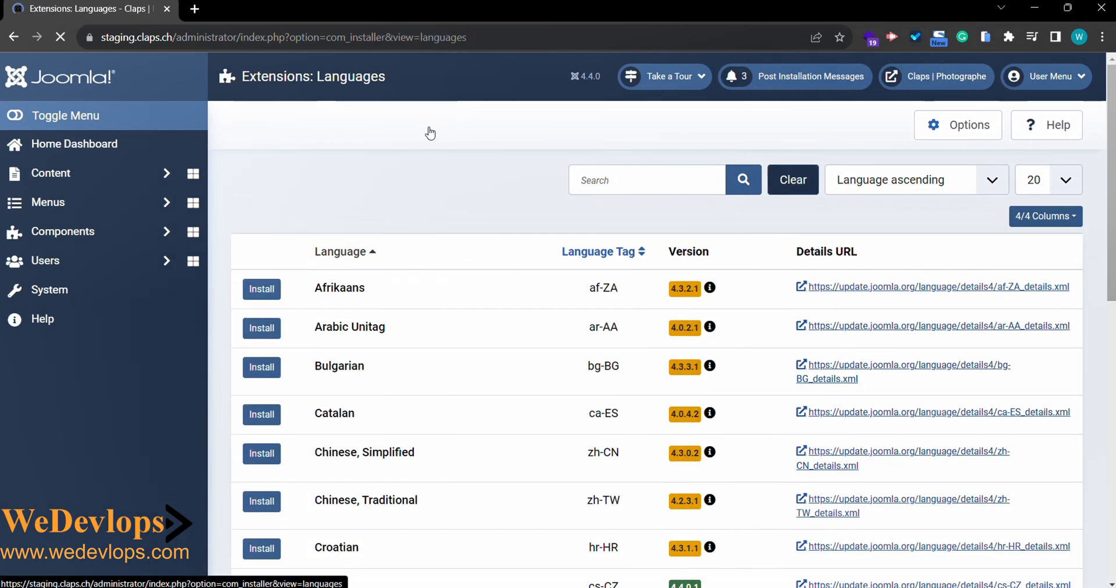
pyautogui.scroll(-3)
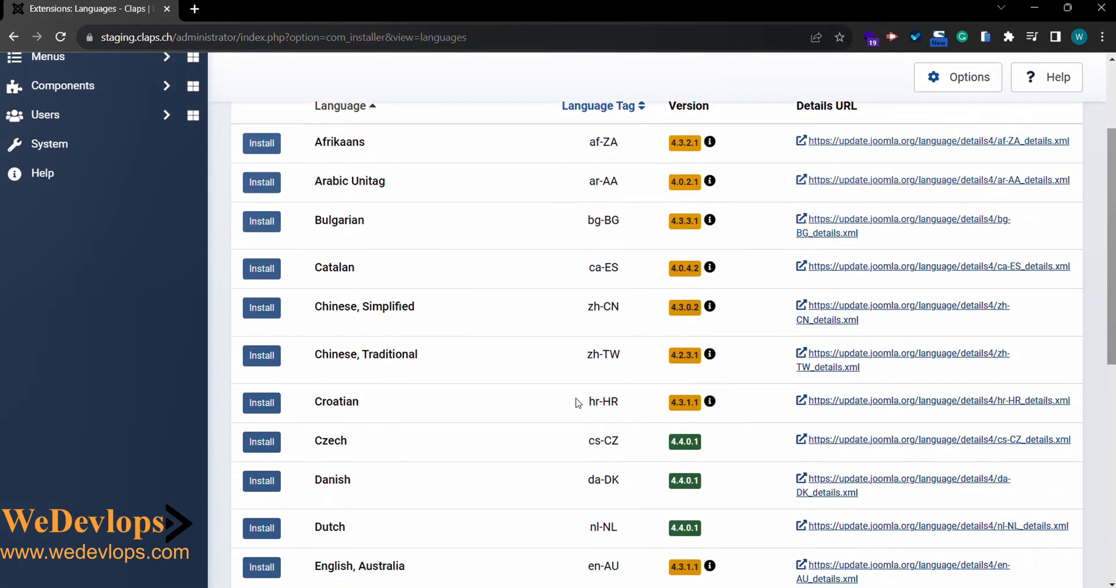
pyautogui.scroll(-3)
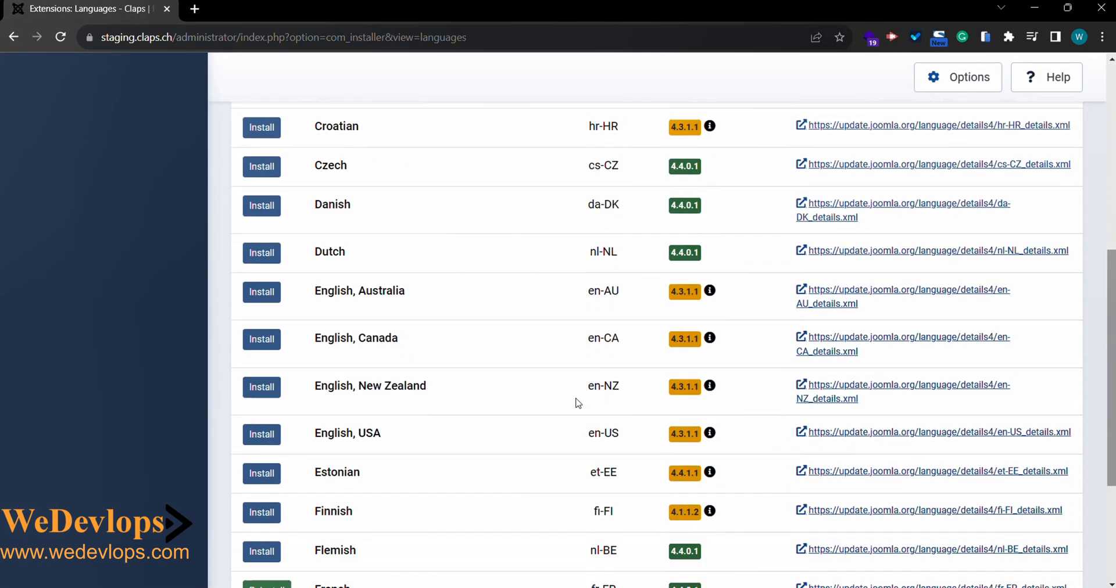
pyautogui.scroll(-3)
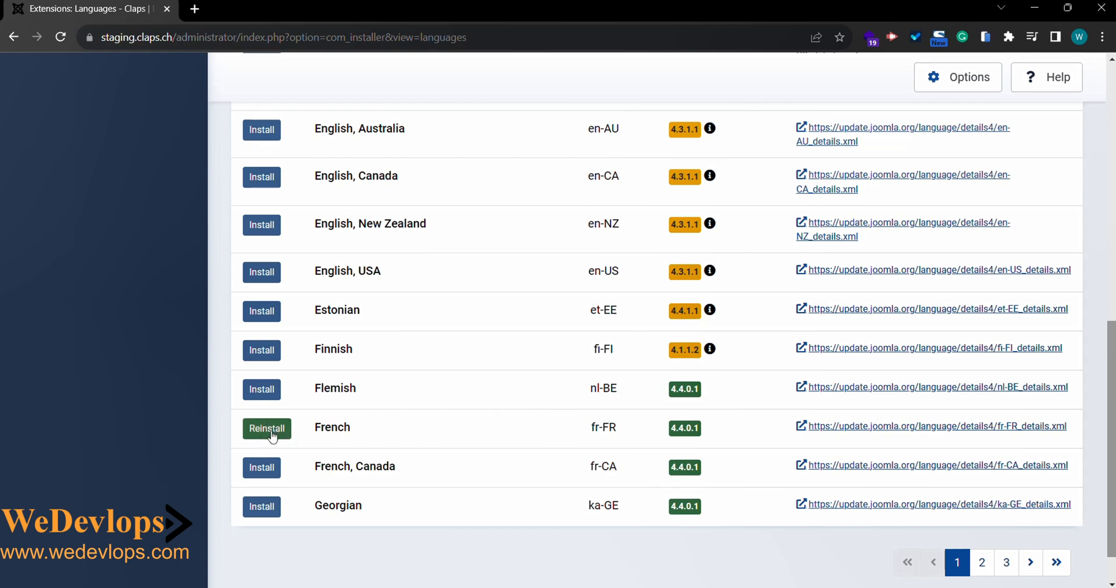
pyautogui.click(268, 428)
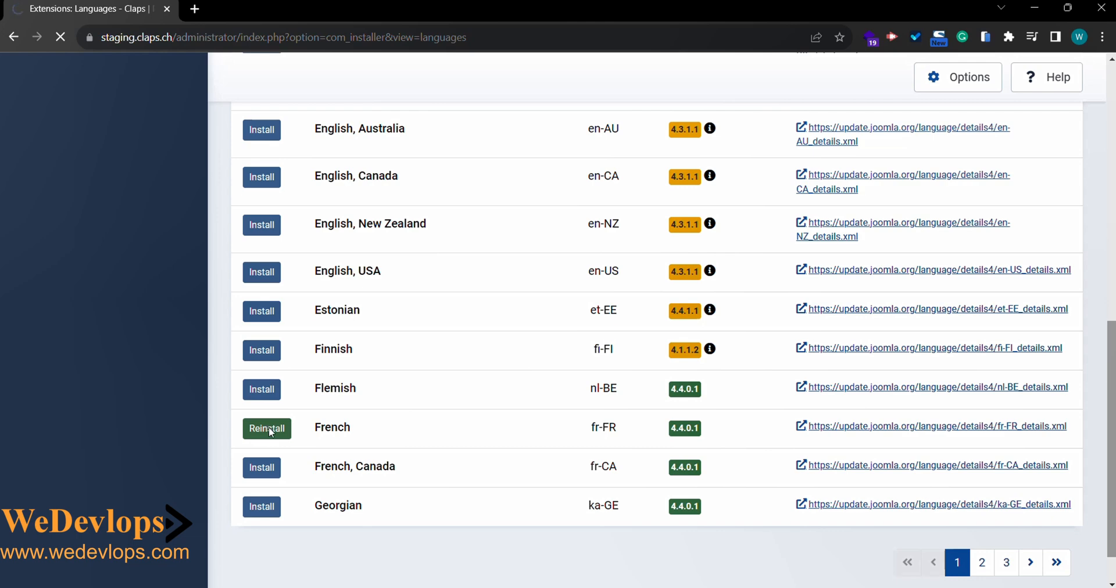
pyautogui.click(267, 427)
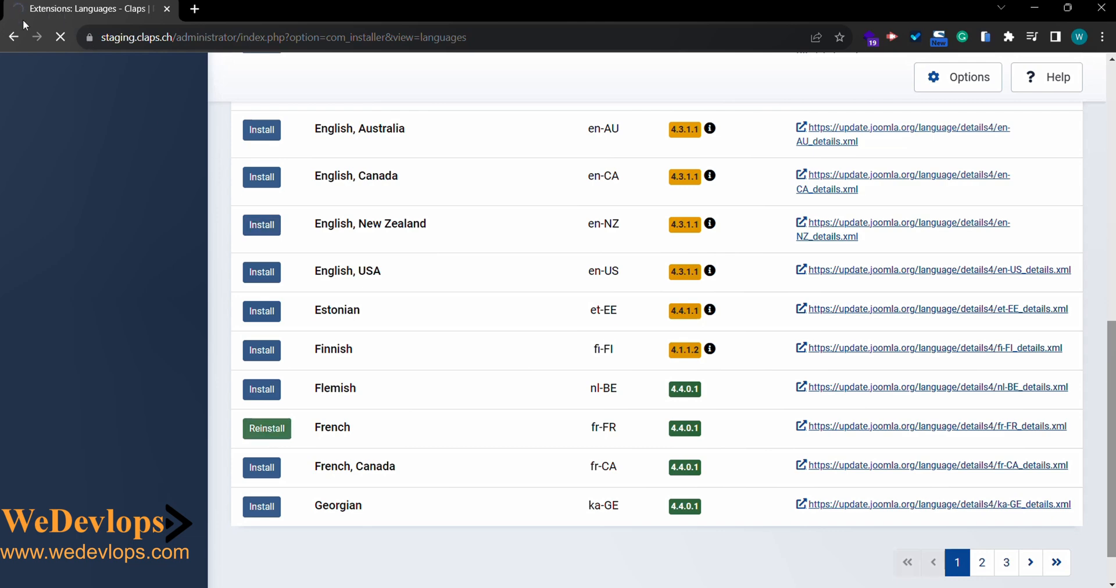
pyautogui.moveTo(455, 418)
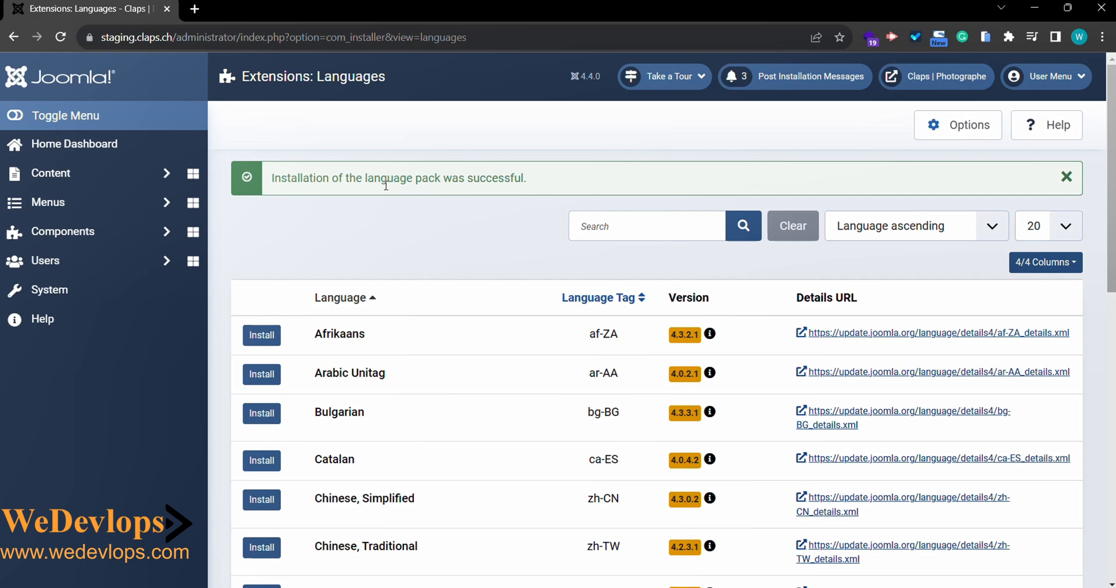
pyautogui.moveTo(385, 200)
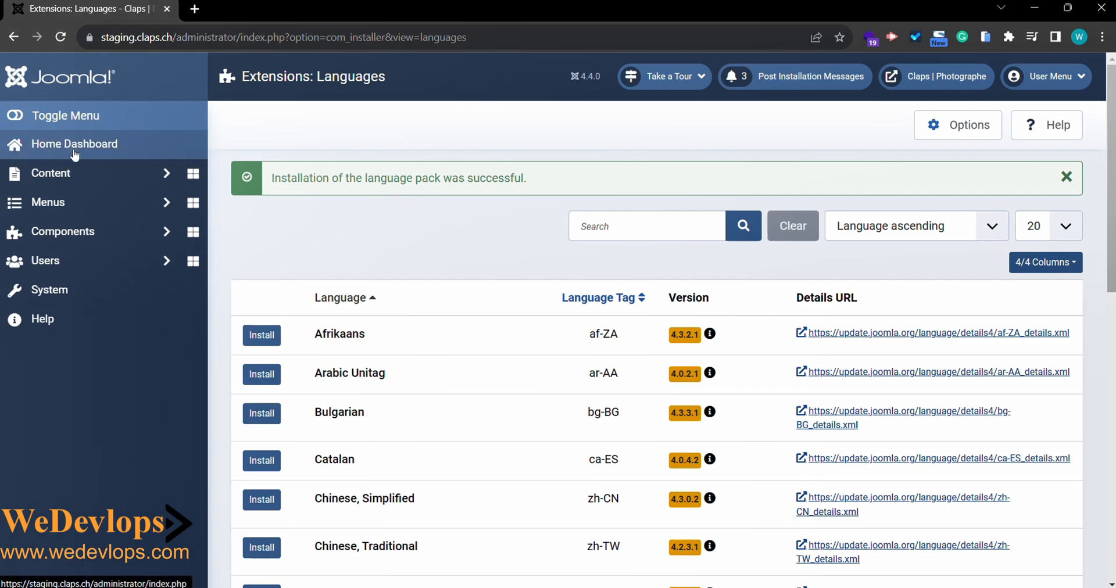
# - Go to the Home Dashboard and reopen Global Configuration, which now loads its Site settings
pyautogui.click(74, 144)
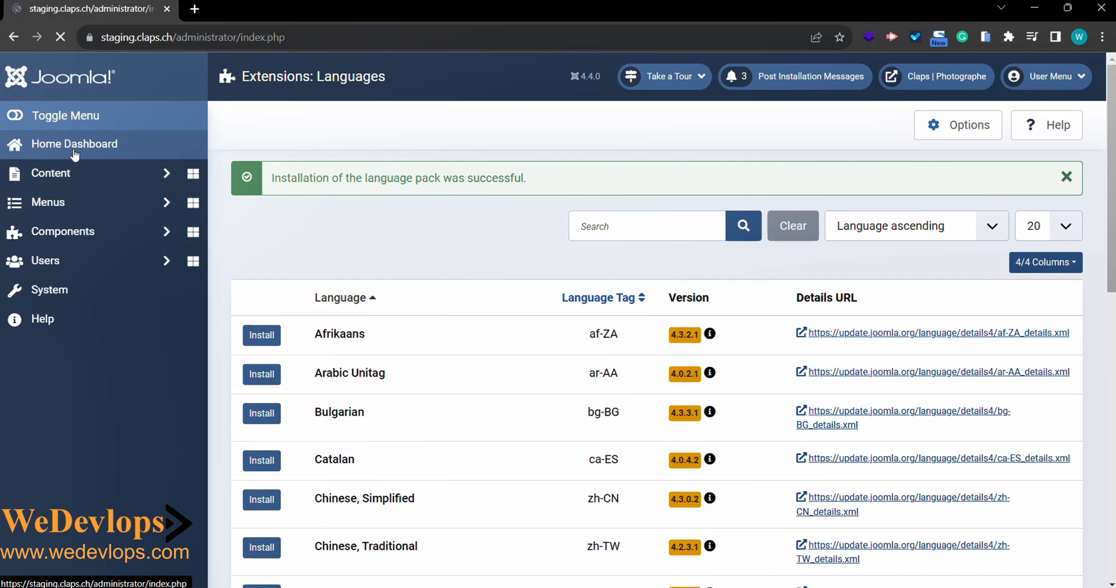
pyautogui.click(74, 144)
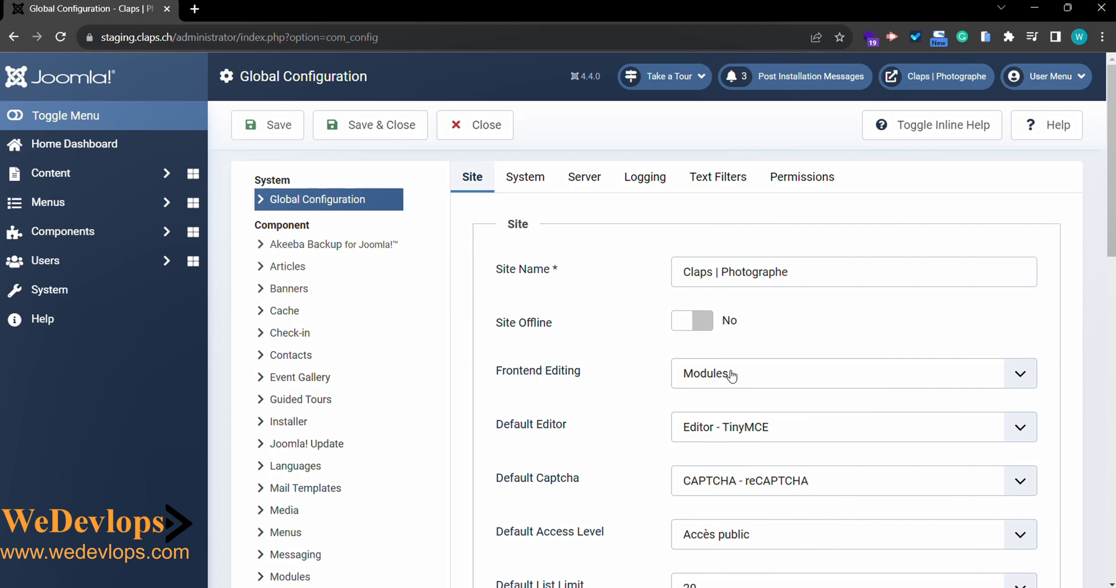
pyautogui.moveTo(734, 378)
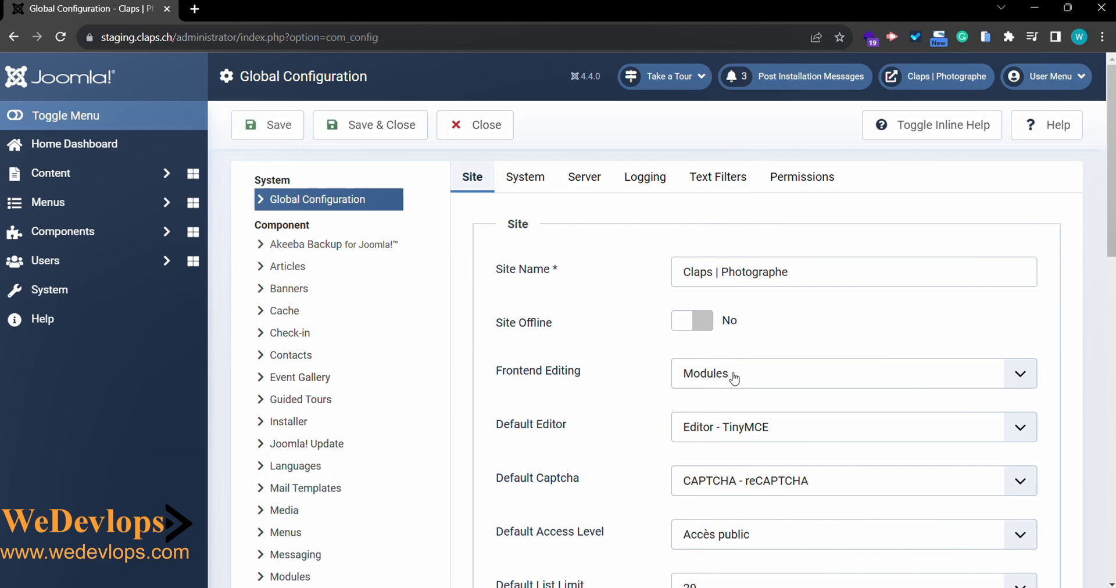
pyautogui.moveTo(767, 387)
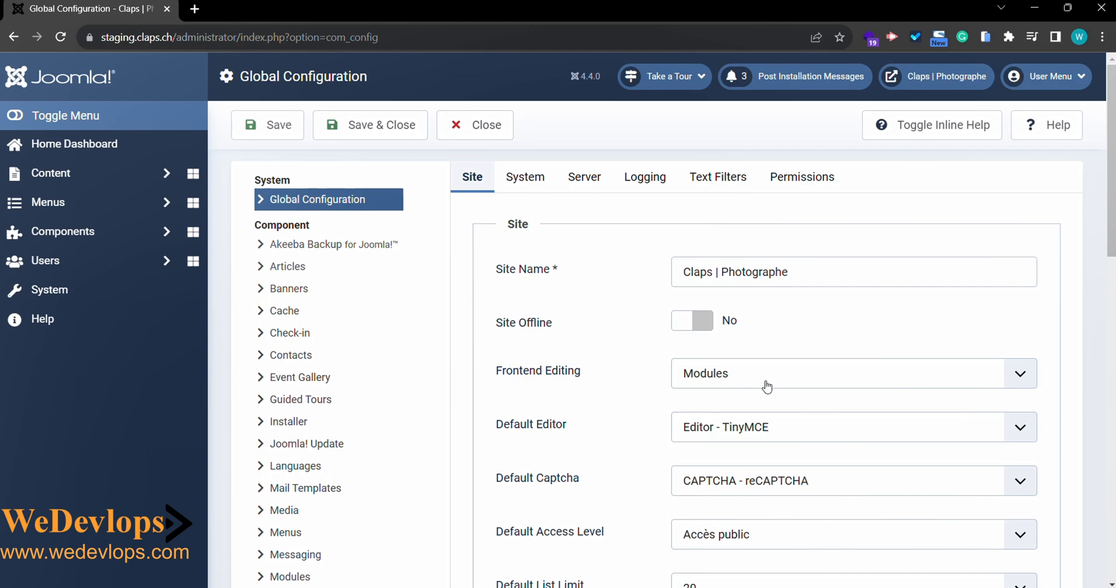
pyautogui.moveTo(524, 177)
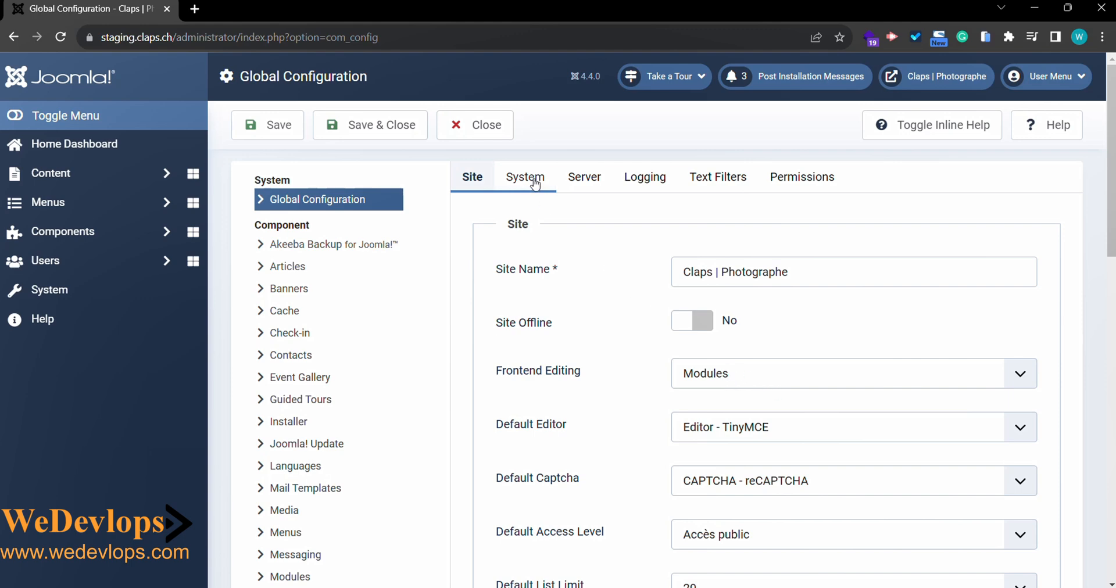
# - Toggle Debug System on and back to No, then Save & Close, returning with 'Configuration saved.'
pyautogui.click(525, 176)
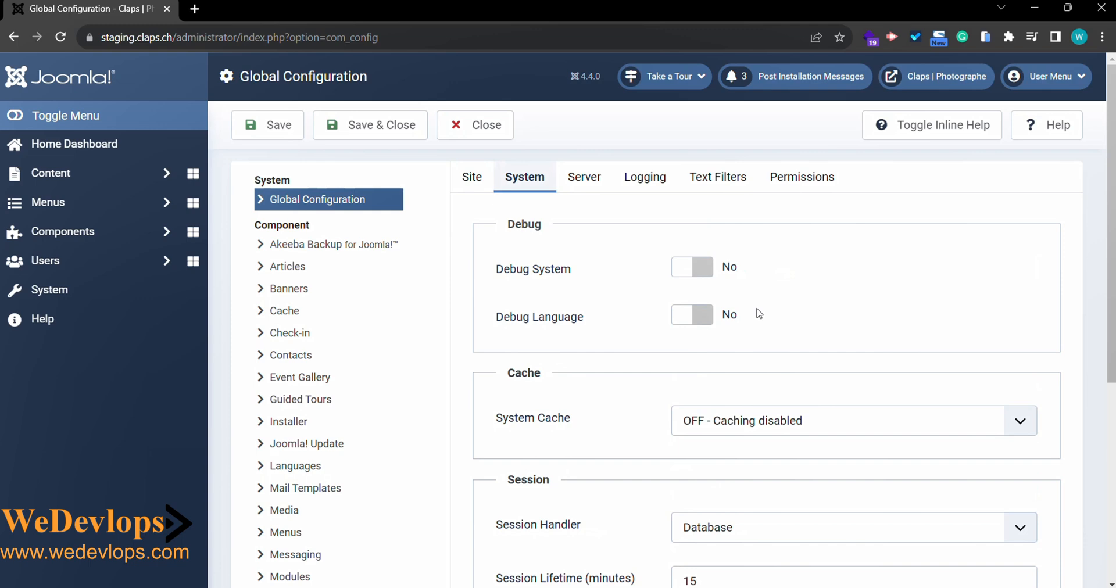
pyautogui.click(690, 267)
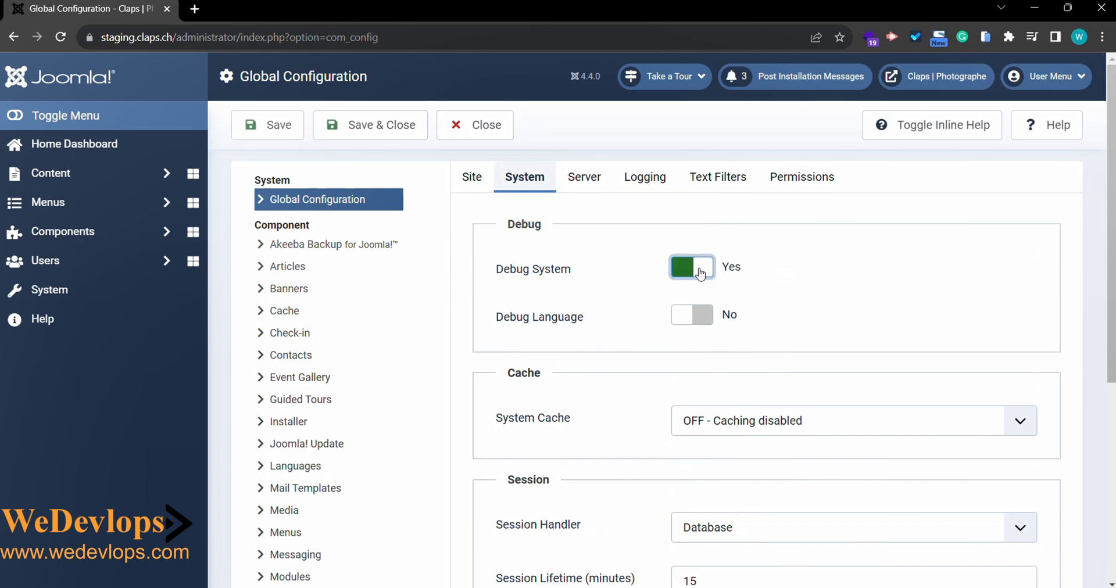
pyautogui.moveTo(746, 297)
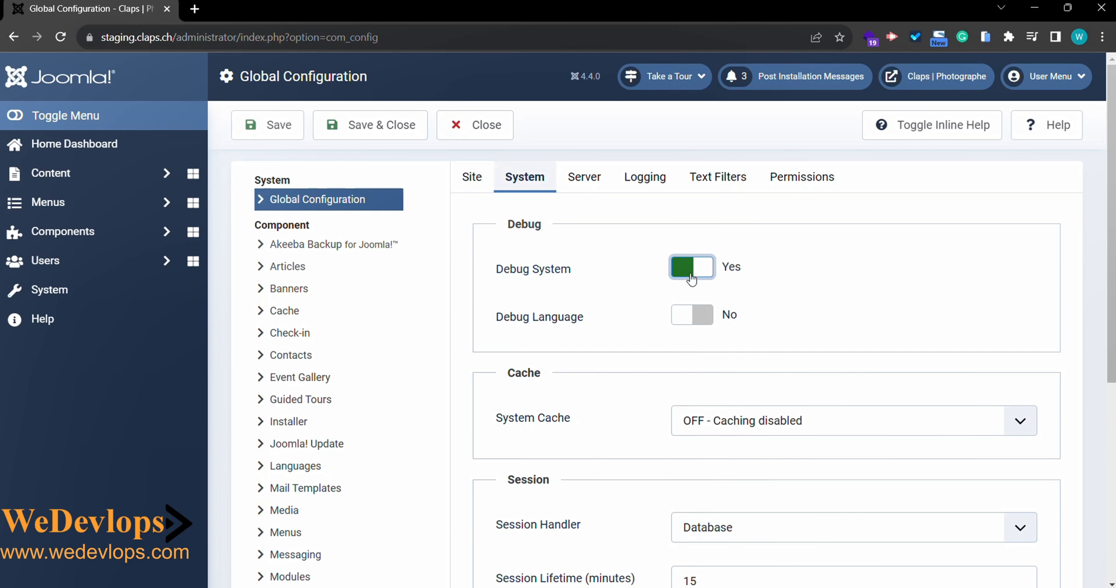
pyautogui.moveTo(717, 285)
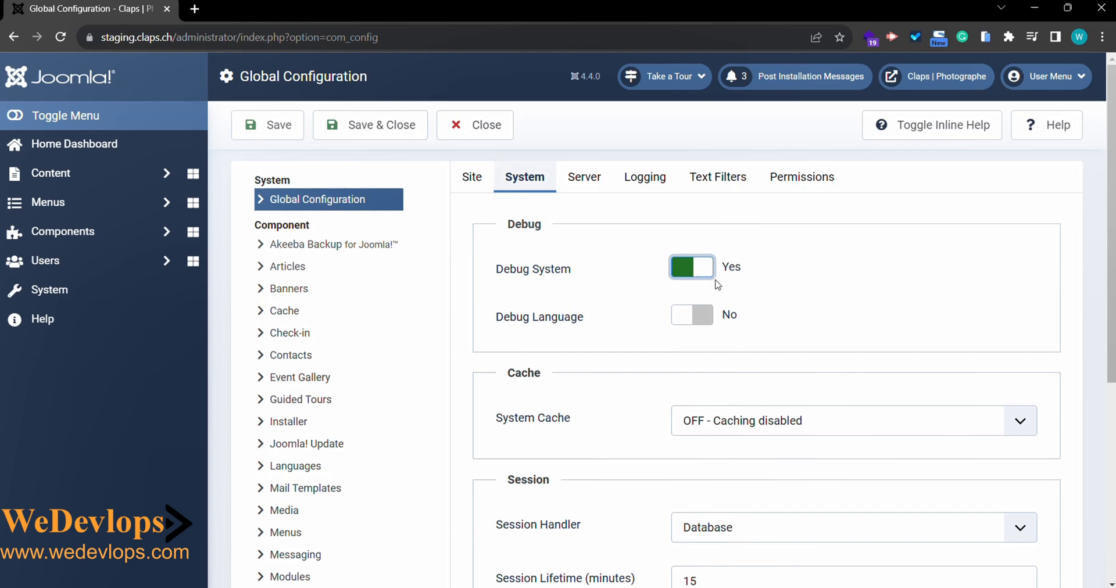
pyautogui.click(690, 266)
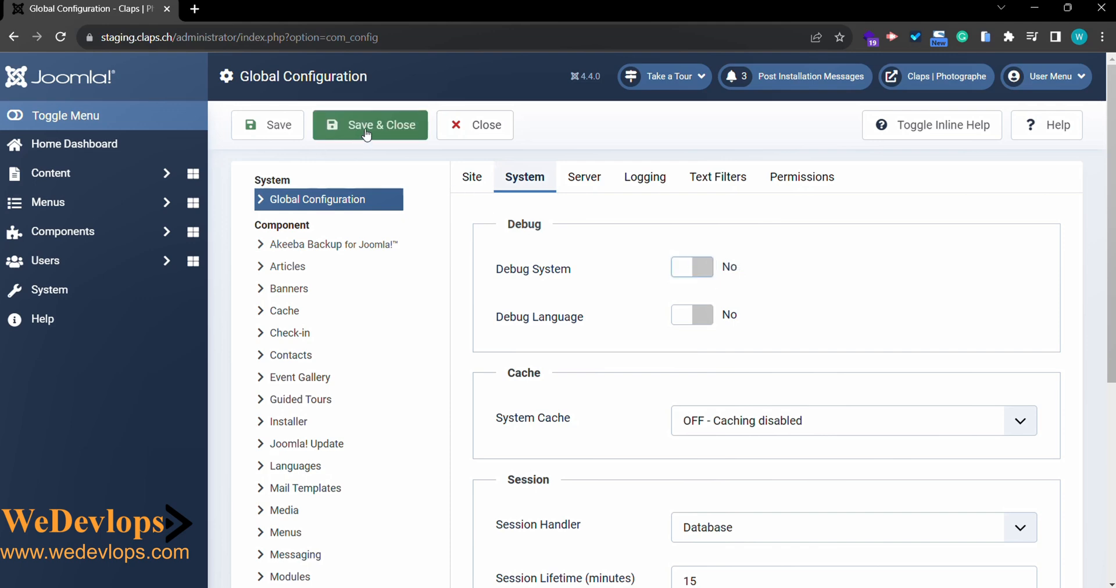
pyautogui.click(369, 124)
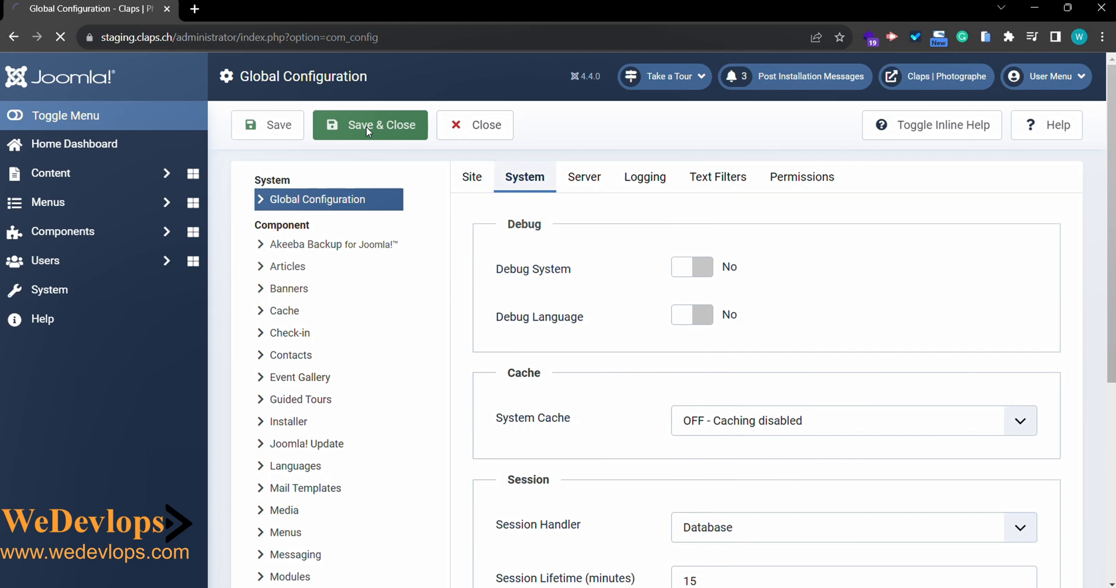
pyautogui.click(370, 124)
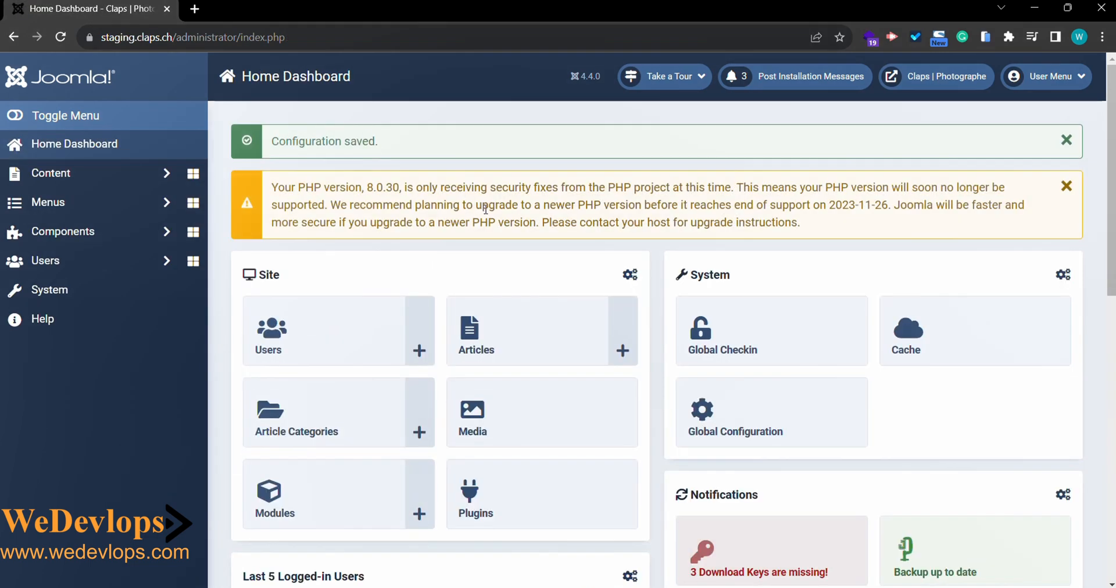